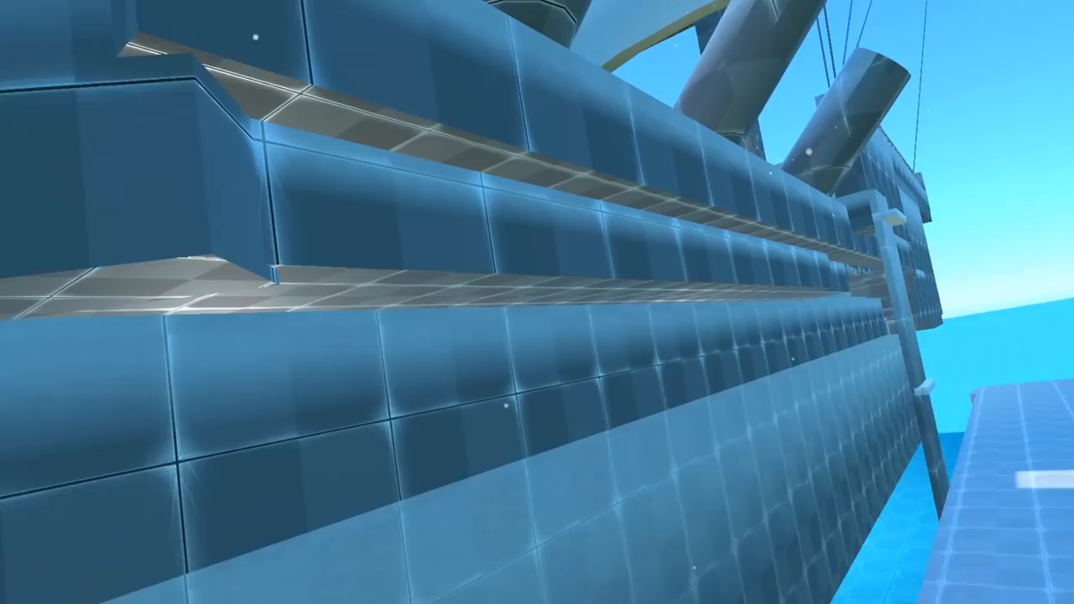
pyautogui.moveTo(537, 302)
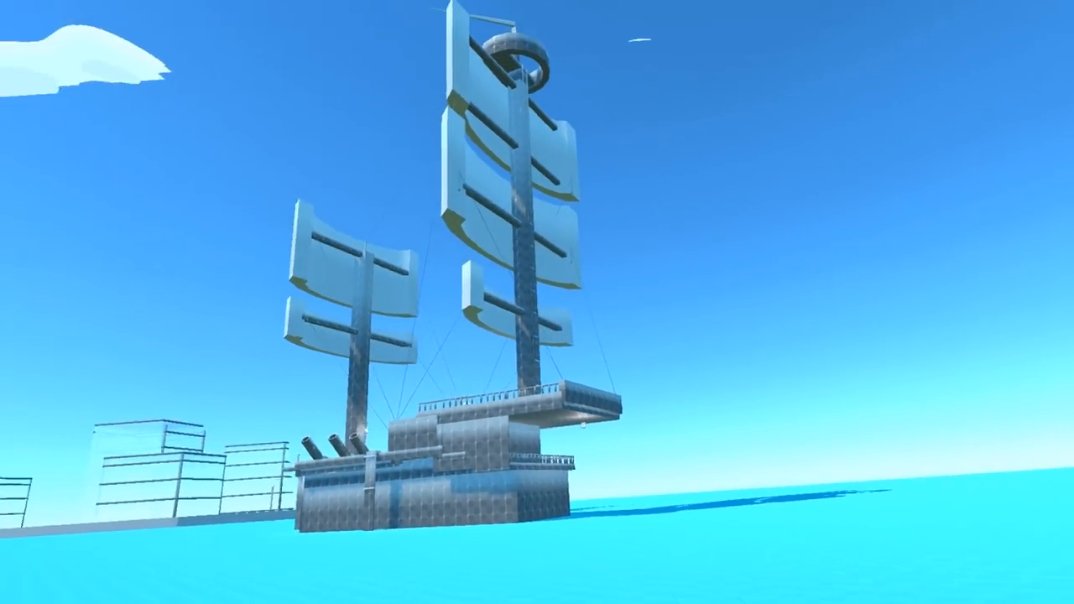
pyautogui.moveTo(537, 302)
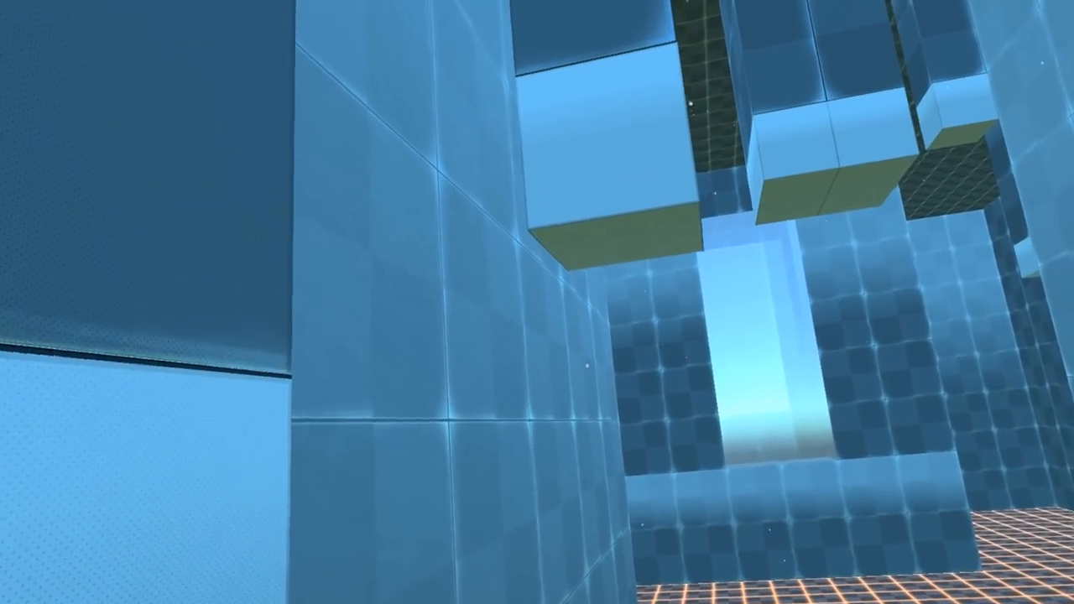
pyautogui.moveTo(537, 302)
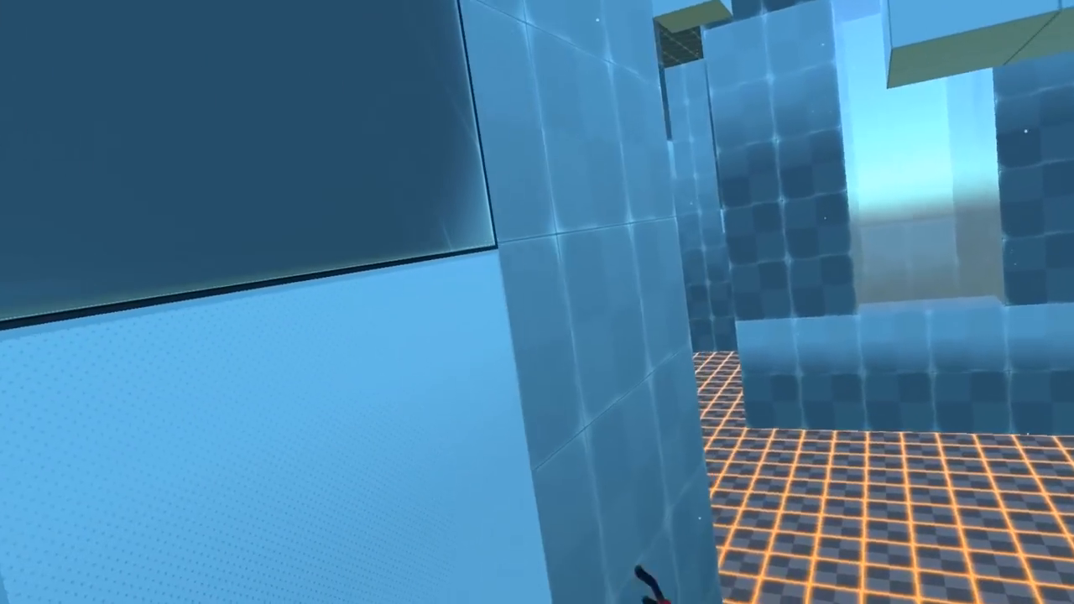
pyautogui.moveTo(537, 302)
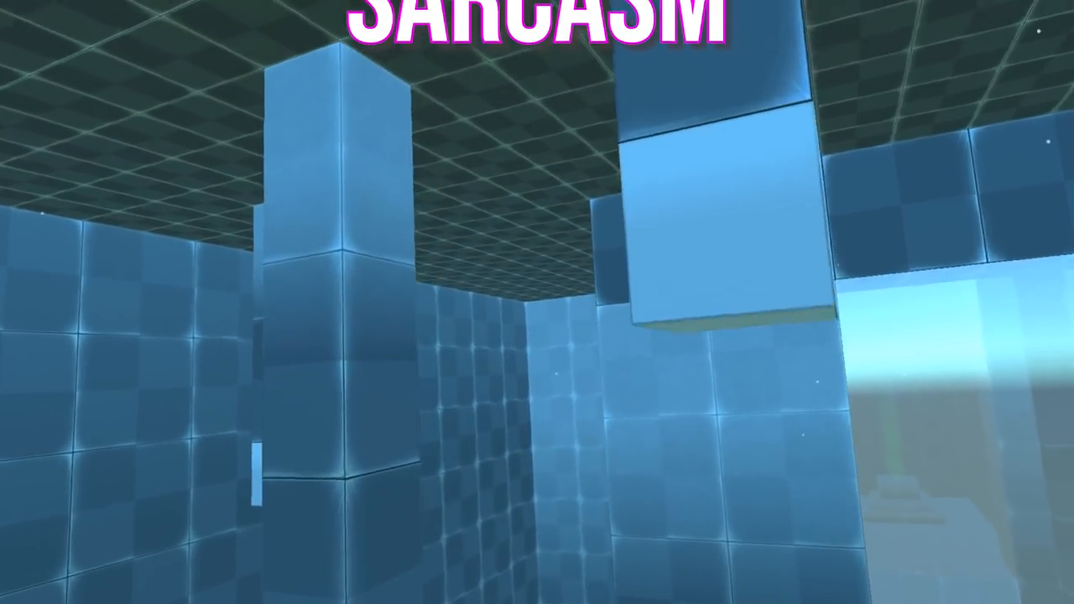
pyautogui.moveTo(537, 302)
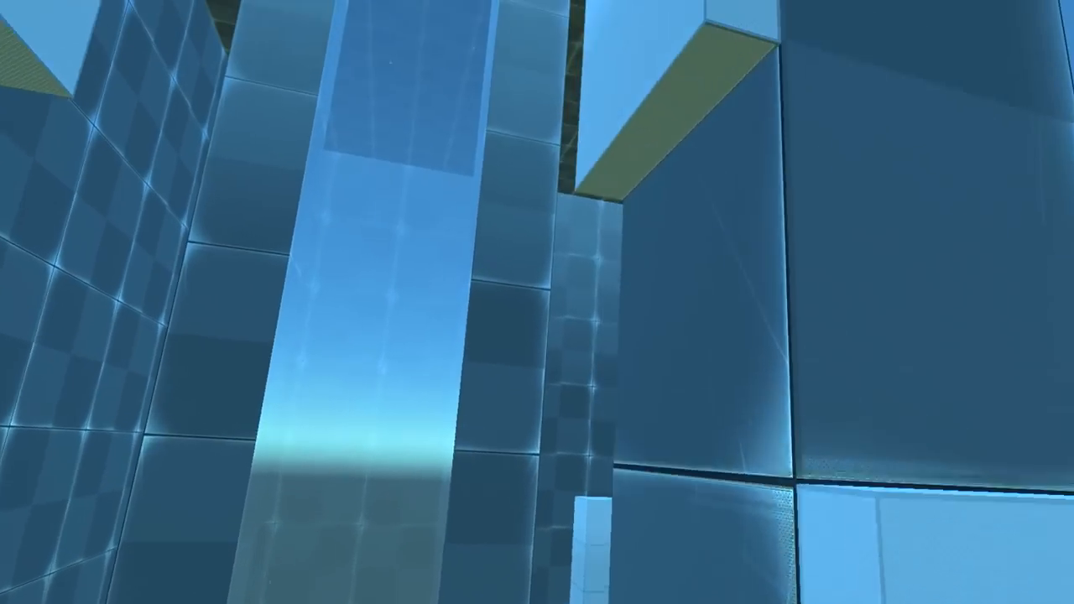
pyautogui.moveTo(537, 302)
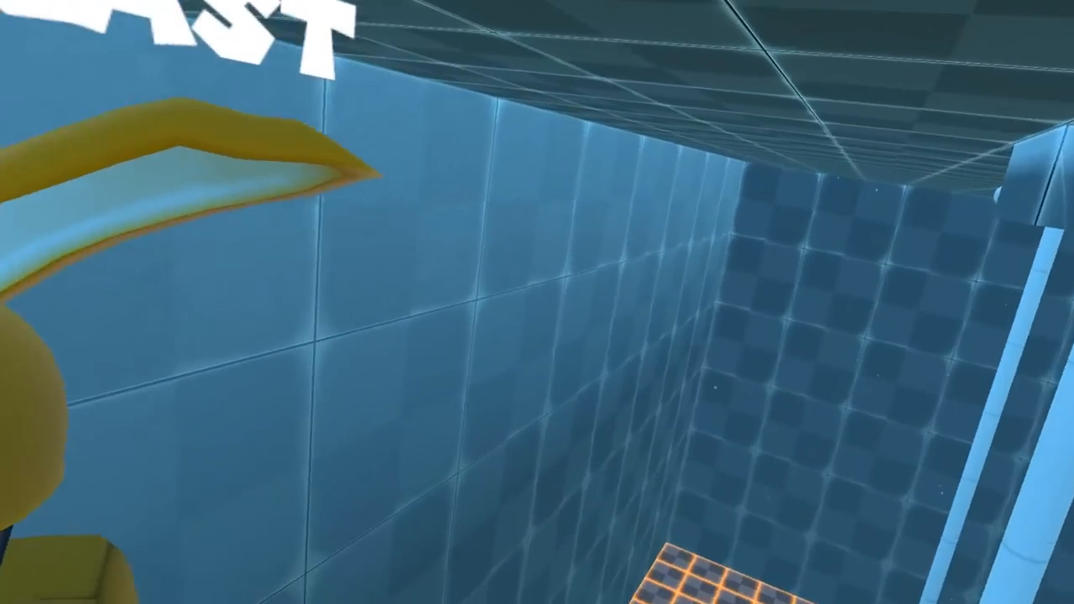
pyautogui.moveTo(537, 302)
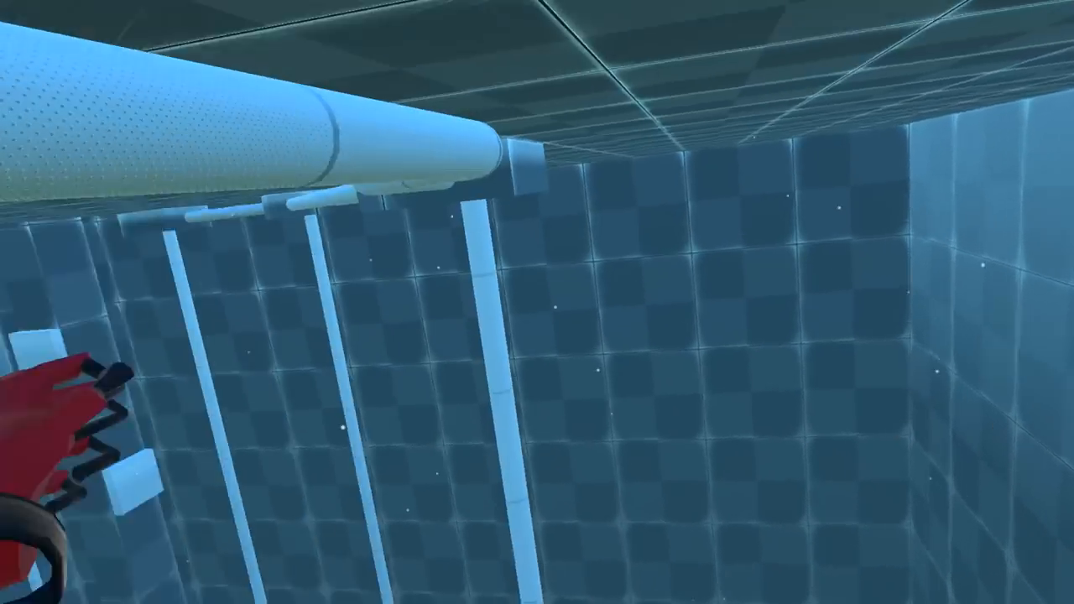
pyautogui.moveTo(537, 302)
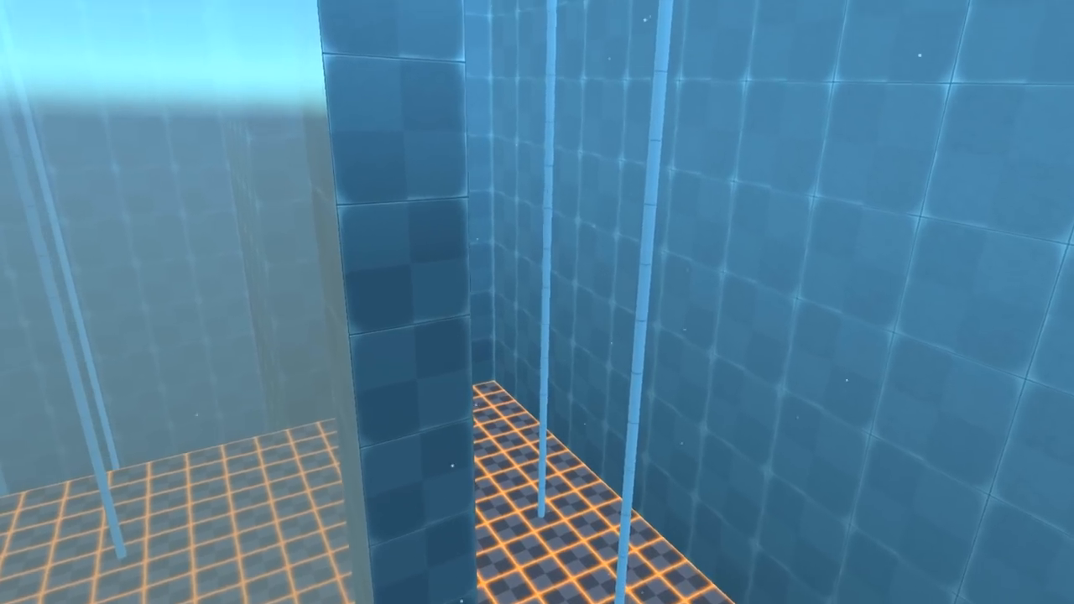
pyautogui.moveTo(537, 302)
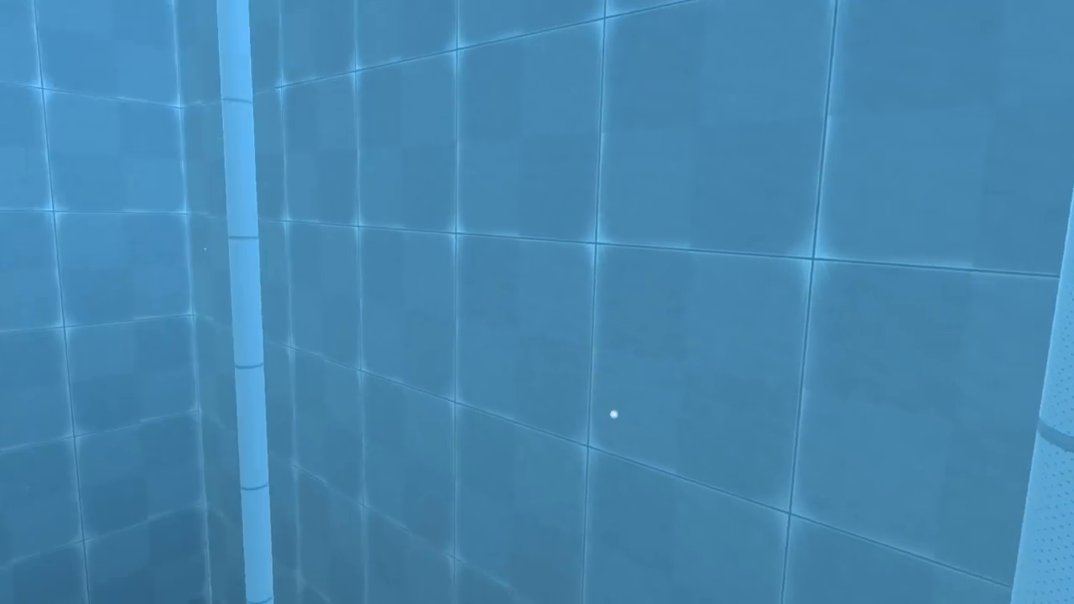
pyautogui.moveTo(537, 302)
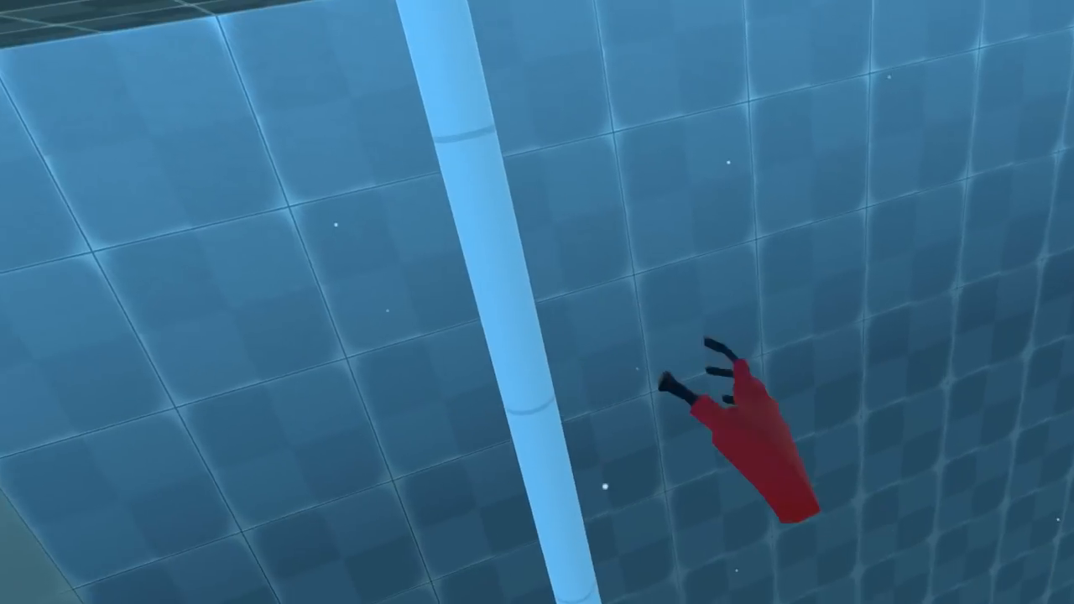
pyautogui.moveTo(537, 302)
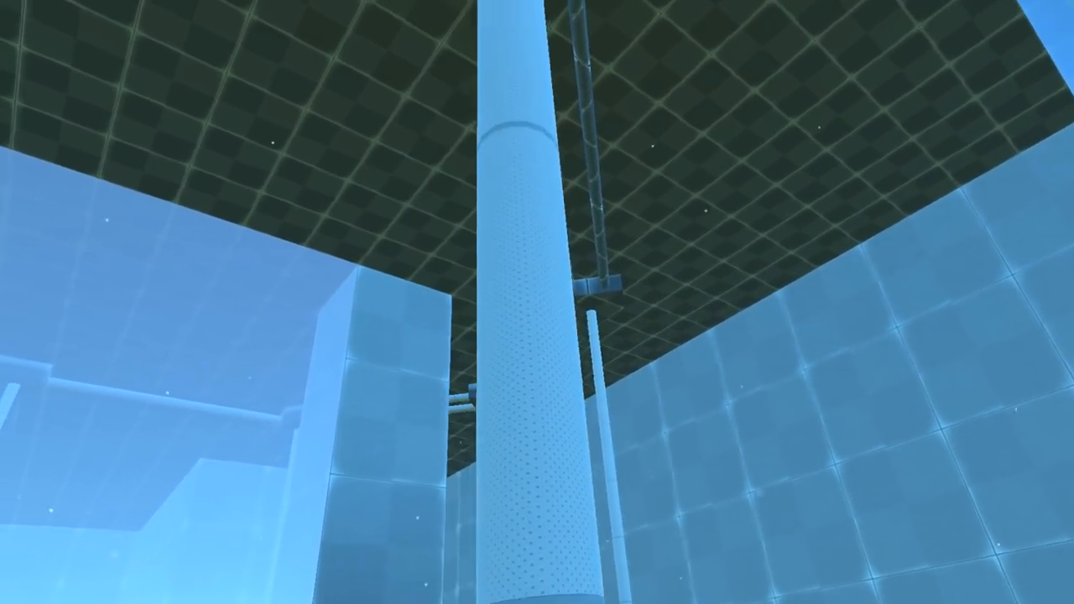
pyautogui.moveTo(537, 302)
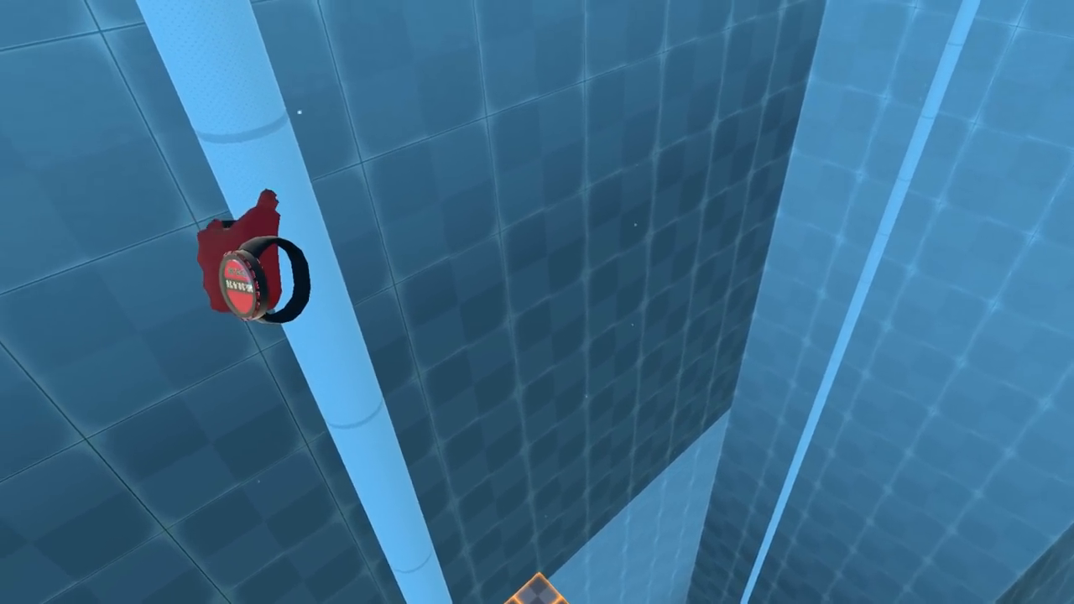
pyautogui.moveTo(537, 302)
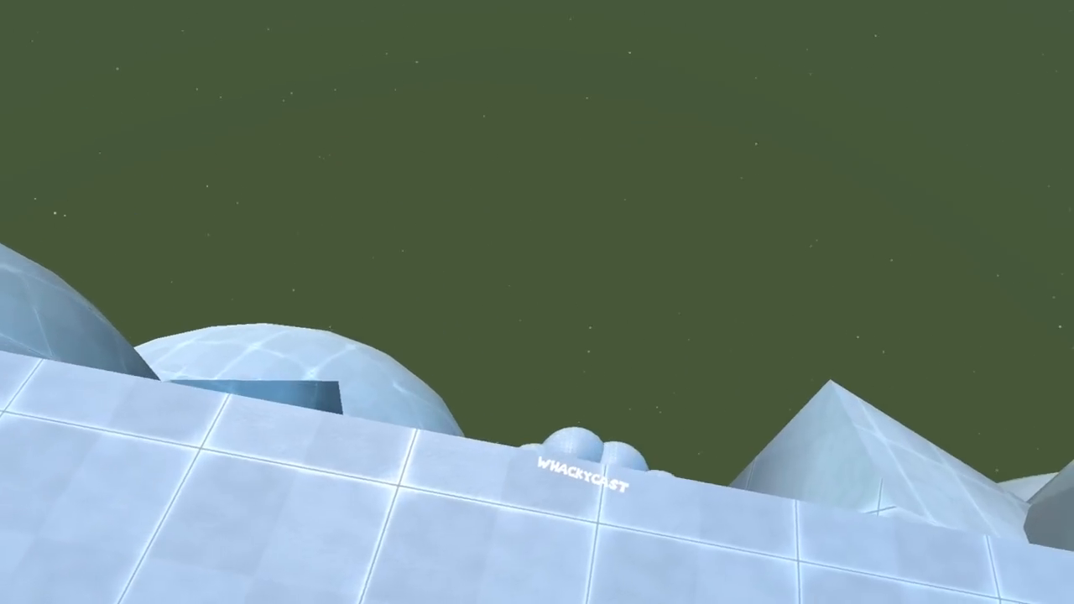
pyautogui.moveTo(537, 302)
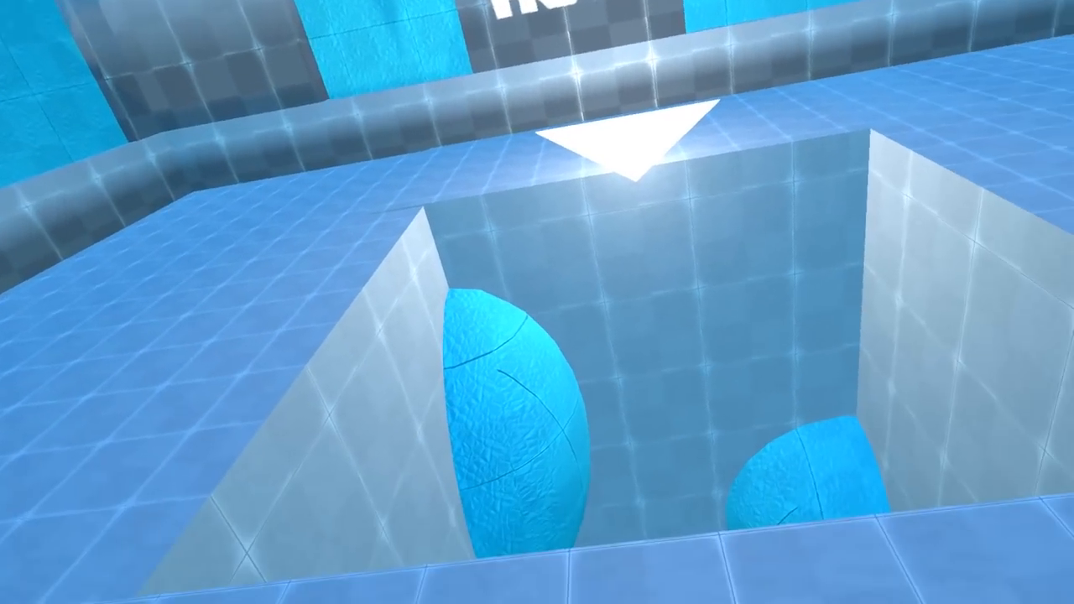
pyautogui.moveTo(537, 302)
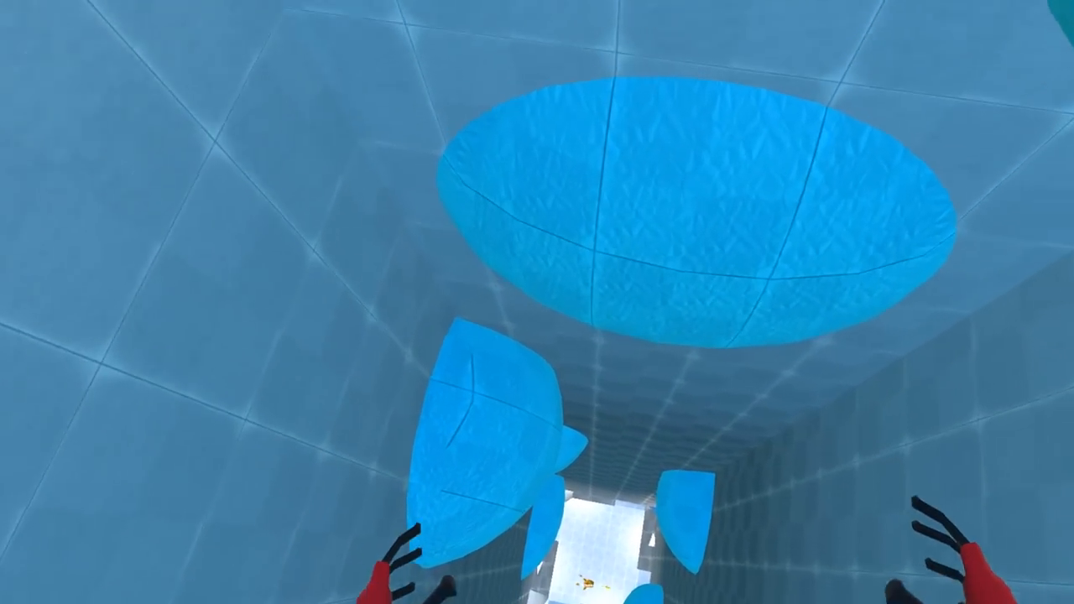
pyautogui.moveTo(537, 302)
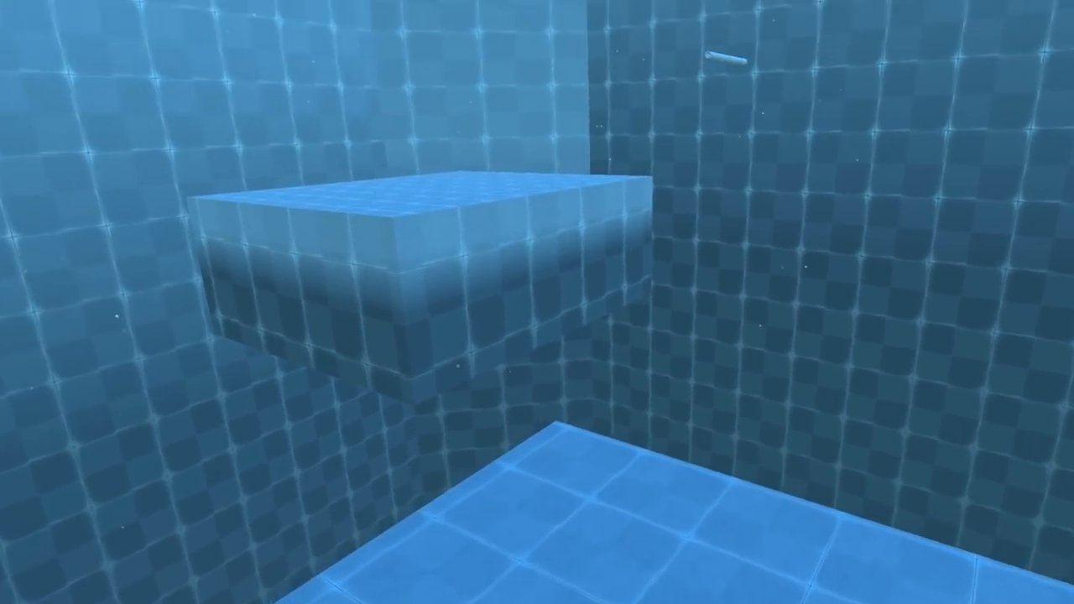
pyautogui.moveTo(538, 302)
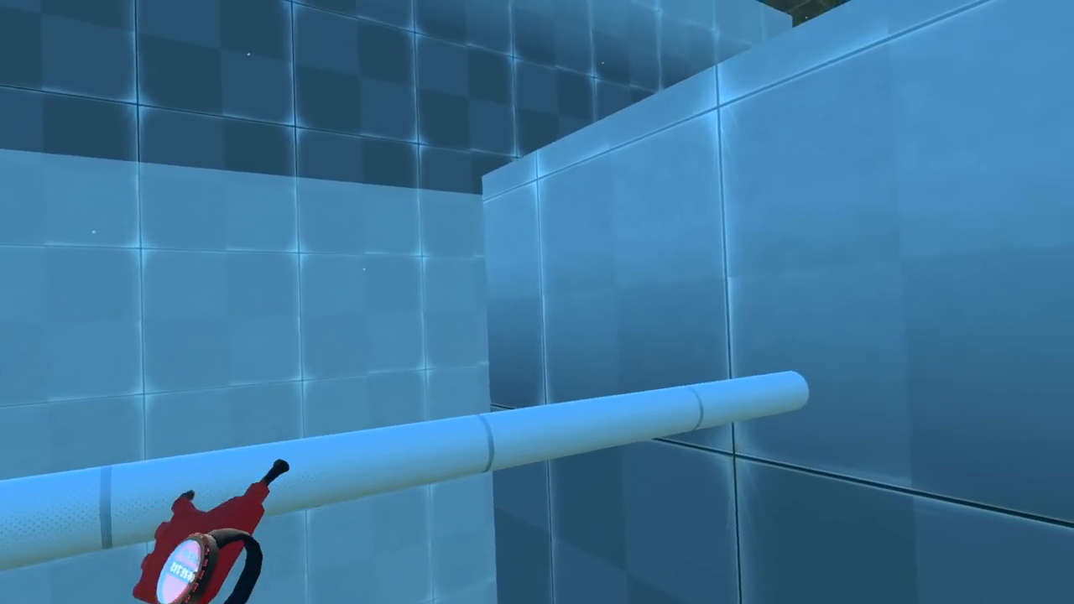
pyautogui.moveTo(537, 302)
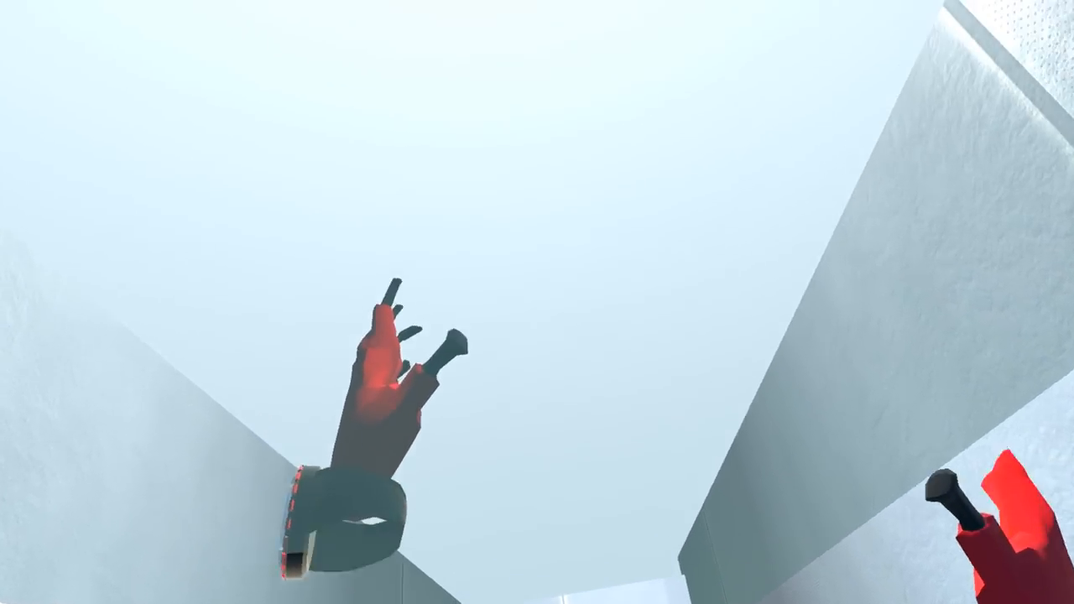
pyautogui.moveTo(537, 303)
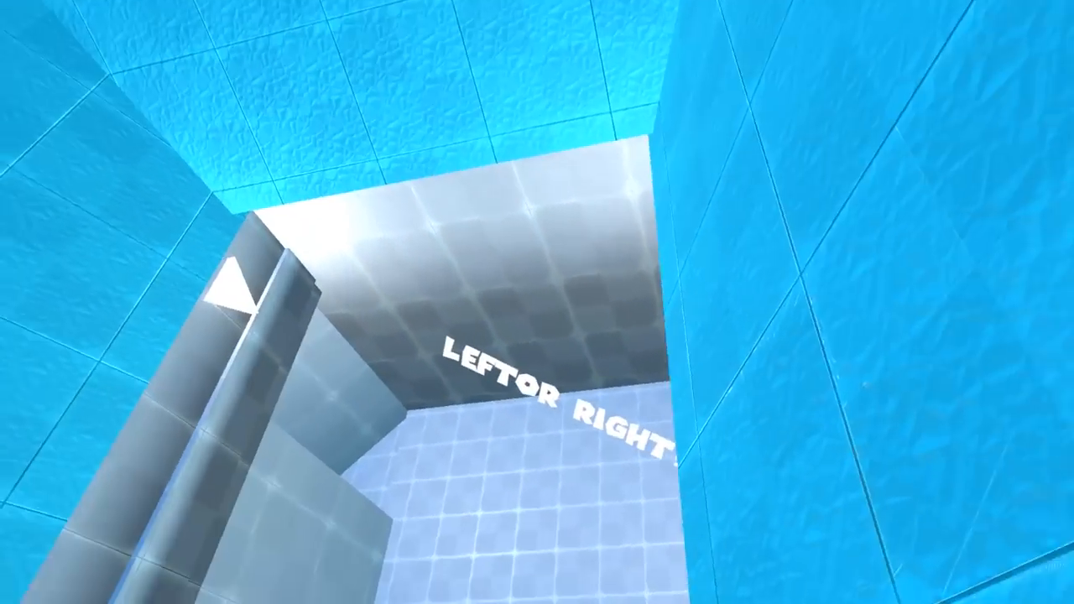
pyautogui.moveTo(537, 302)
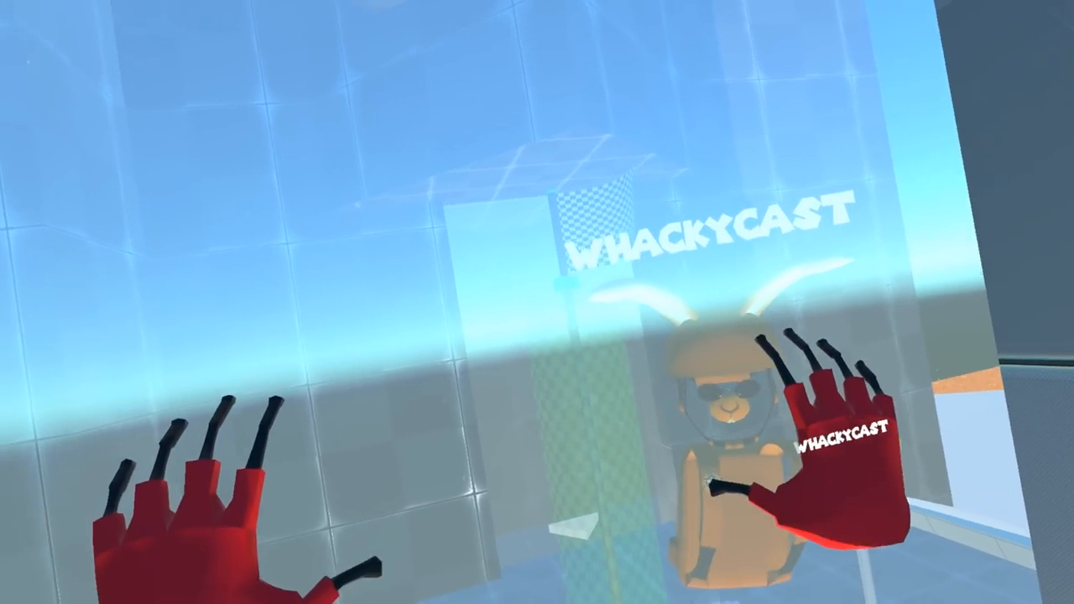
pyautogui.moveTo(537, 302)
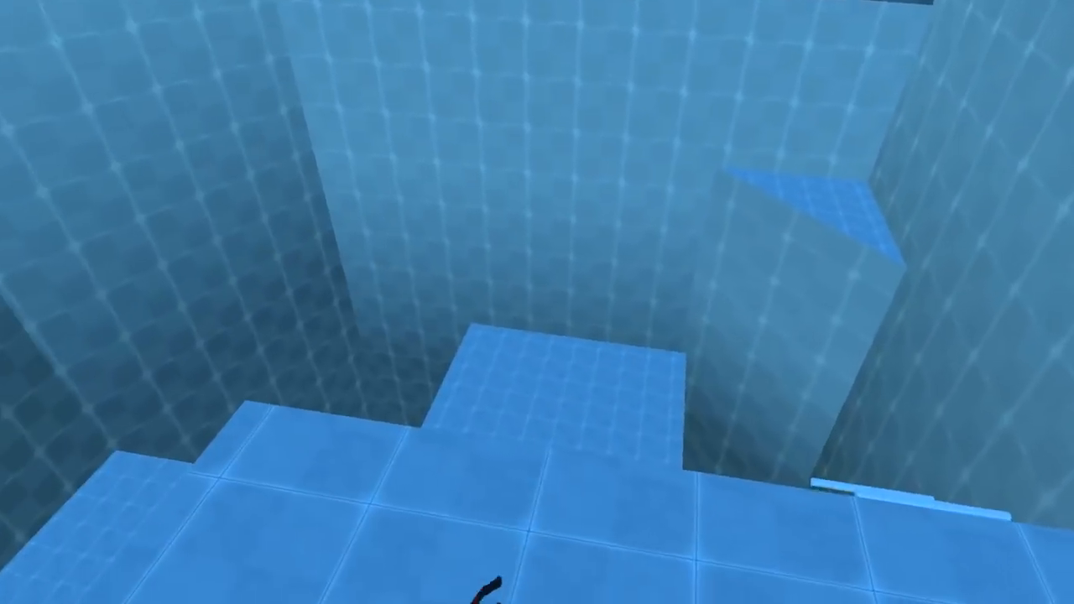
pyautogui.moveTo(537, 302)
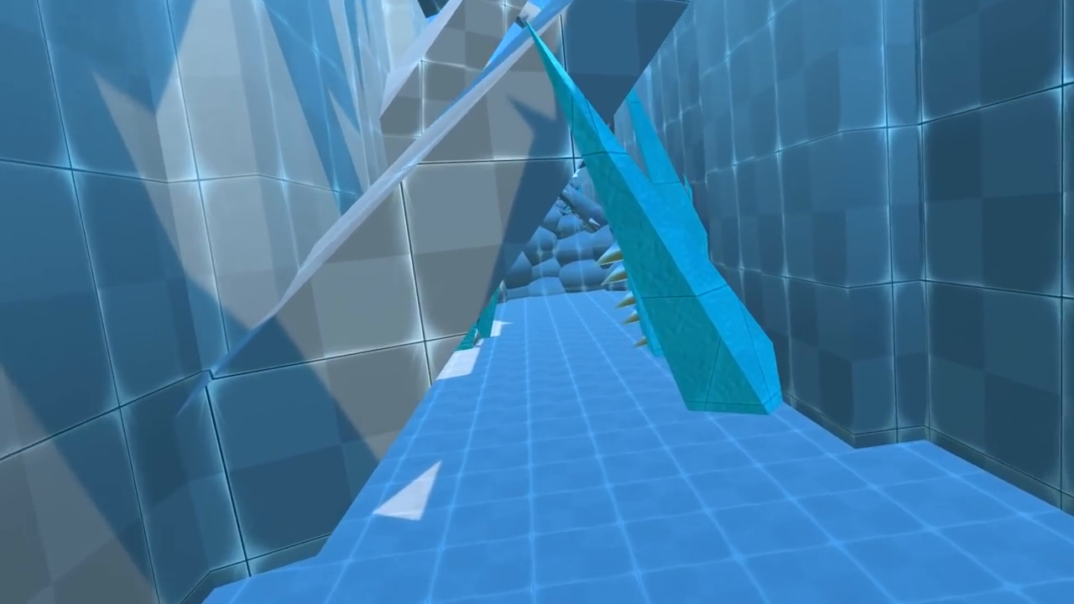
pyautogui.moveTo(537, 302)
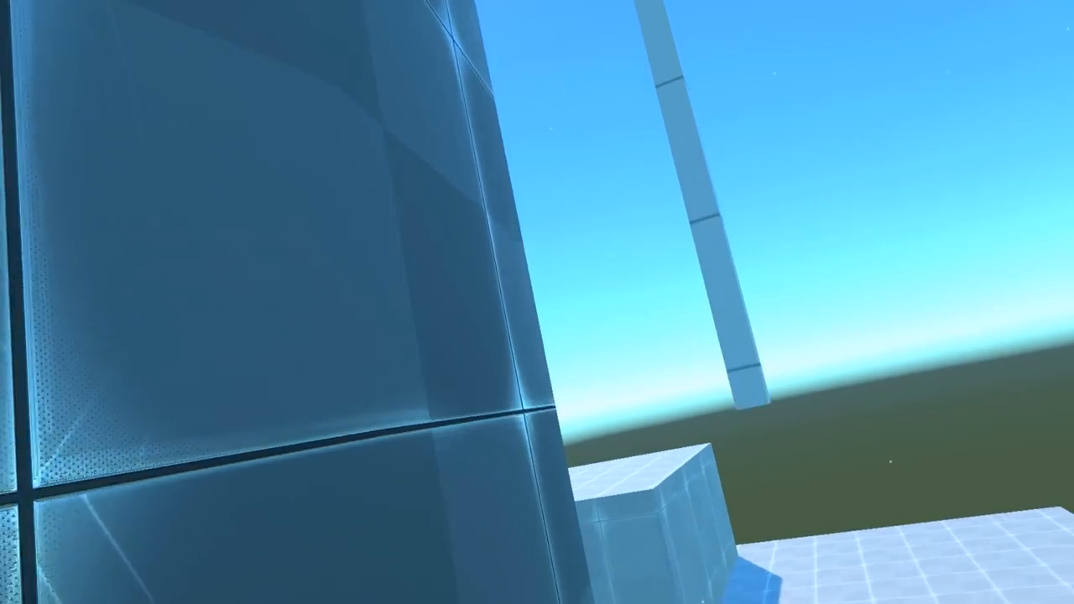
pyautogui.moveTo(537, 302)
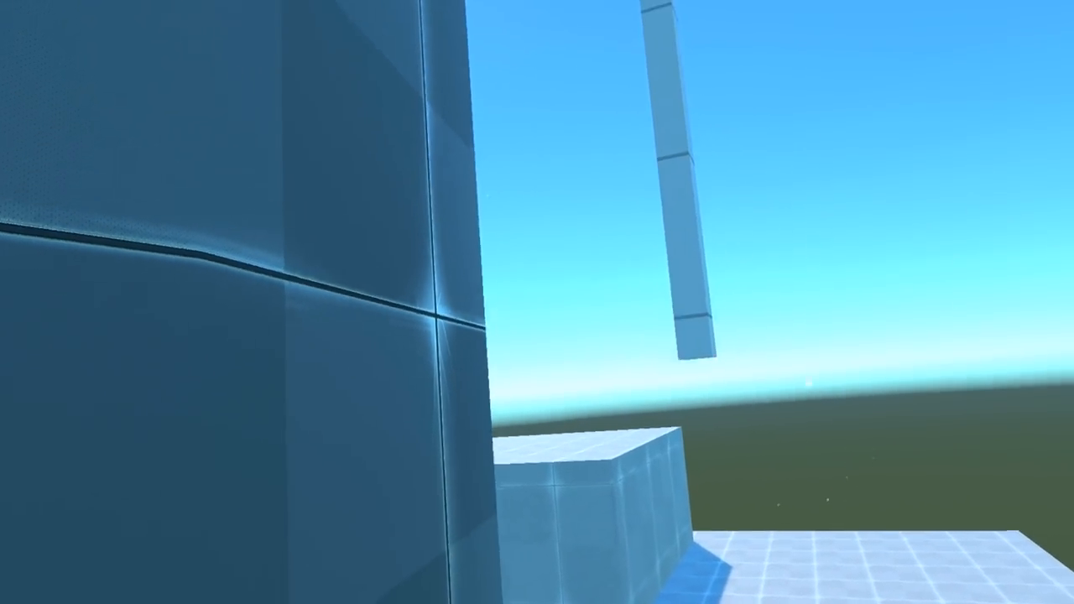
pyautogui.moveTo(537, 302)
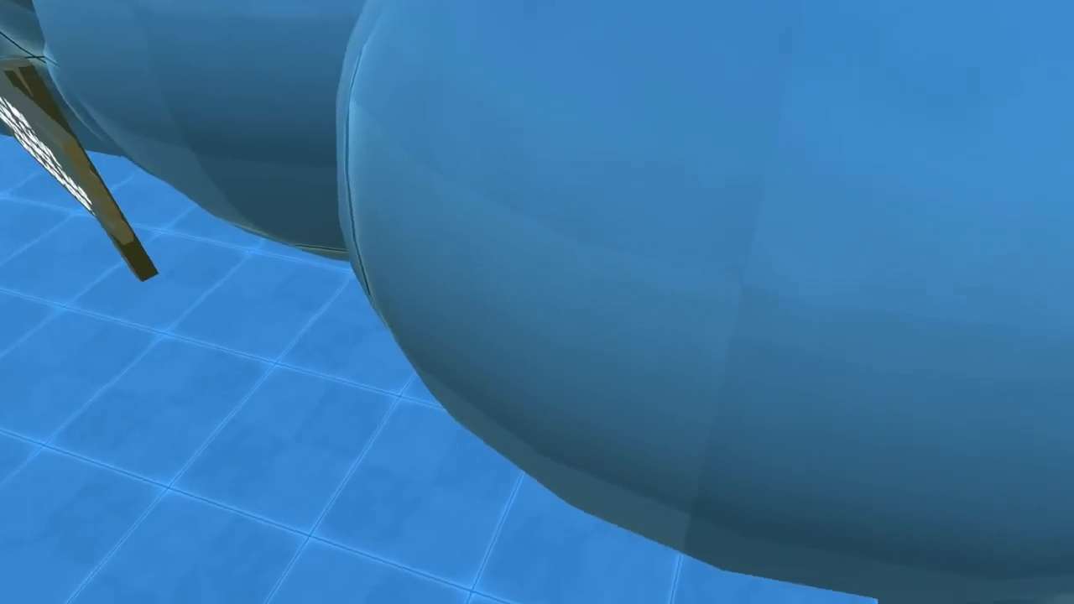
pyautogui.moveTo(537, 302)
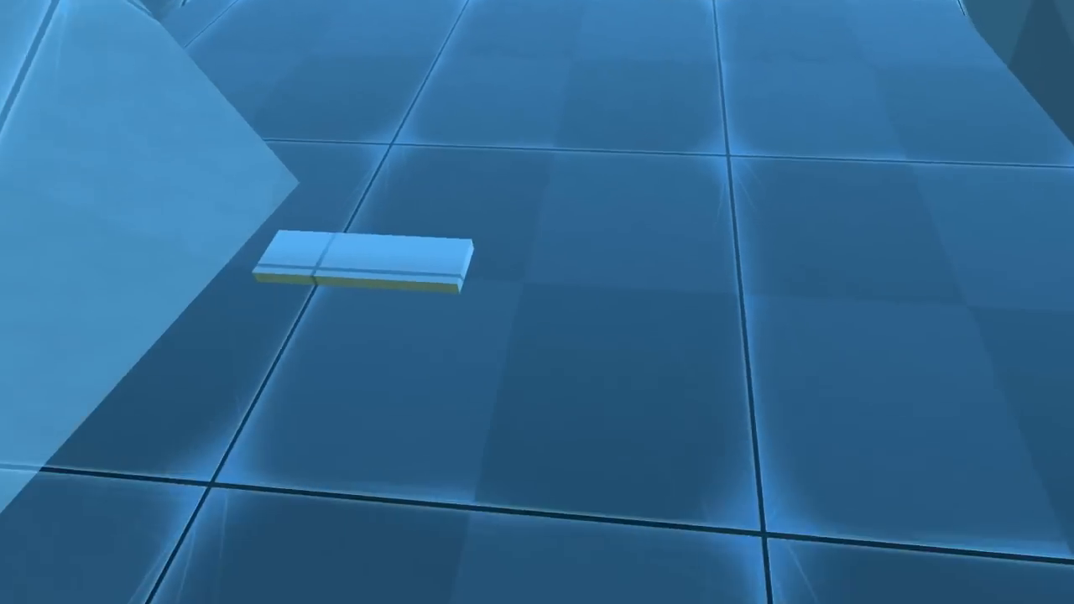
pyautogui.moveTo(538, 303)
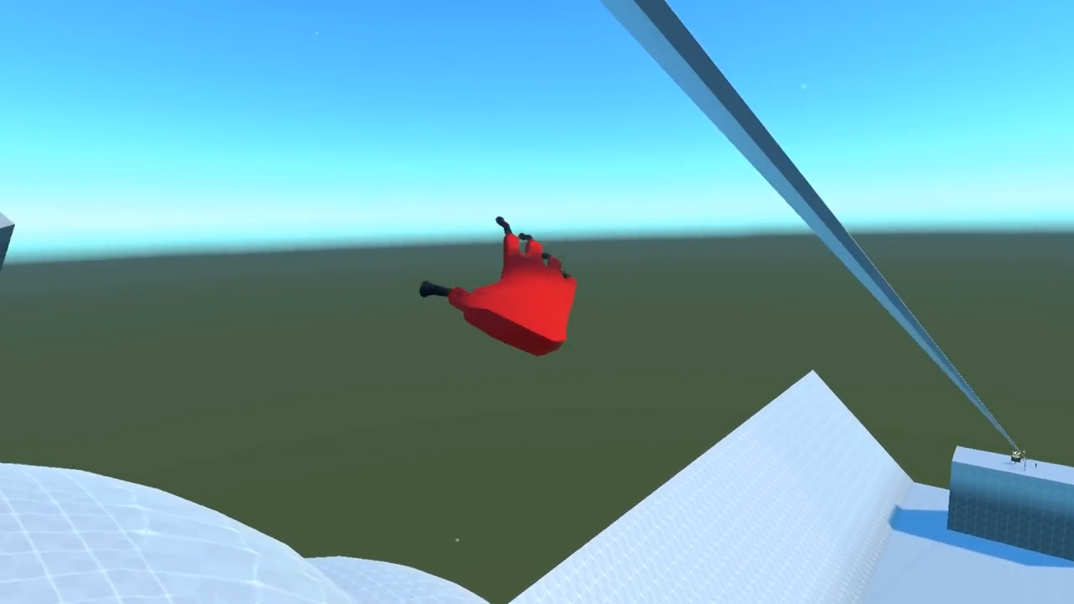
pyautogui.moveTo(537, 303)
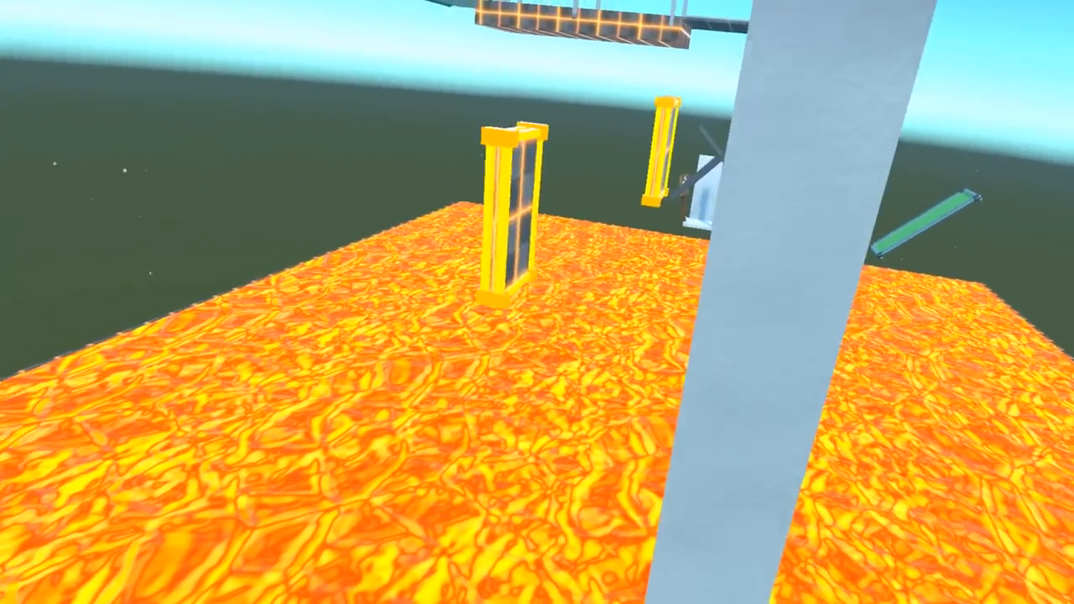
pyautogui.moveTo(537, 302)
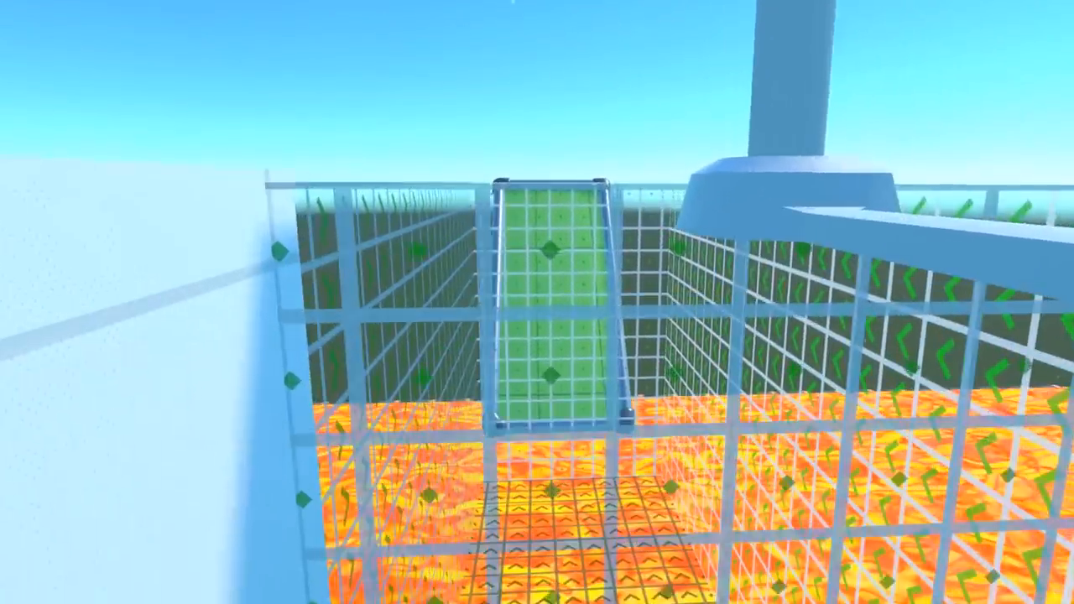
pyautogui.moveTo(538, 302)
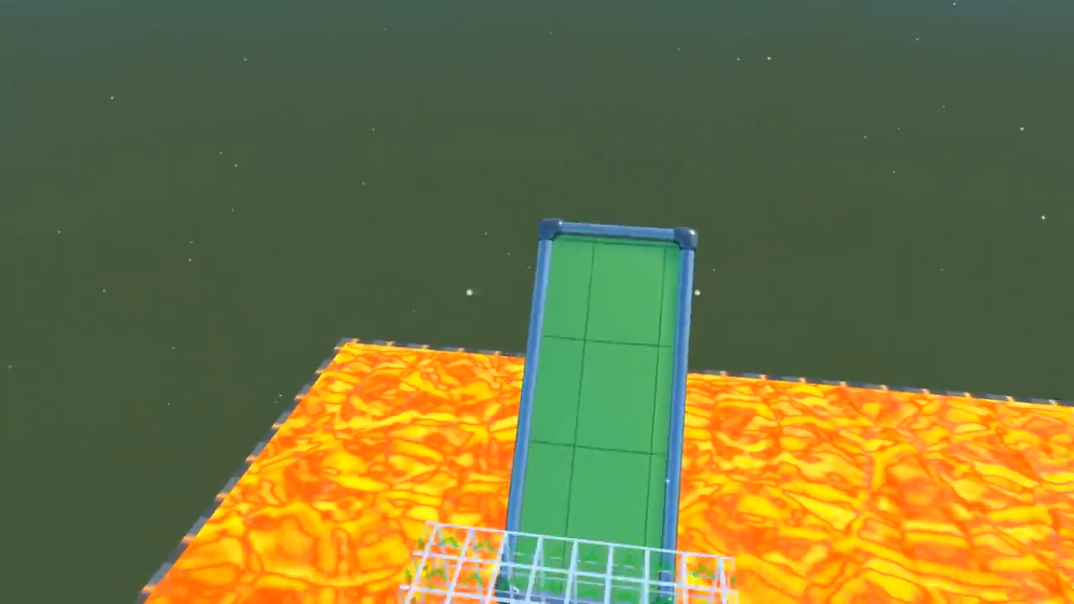
pyautogui.moveTo(537, 302)
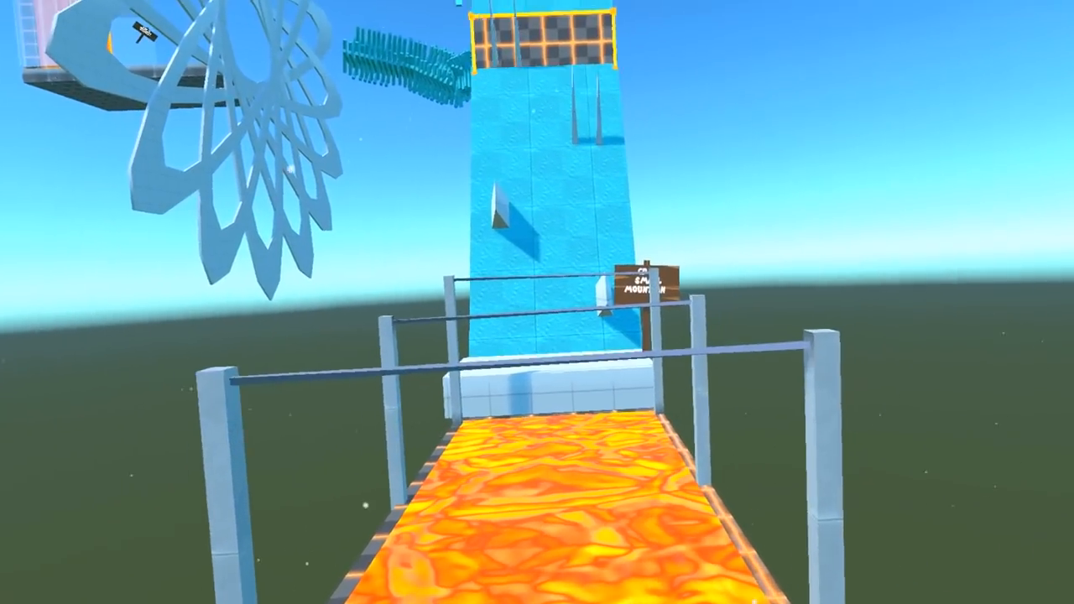
pyautogui.moveTo(537, 302)
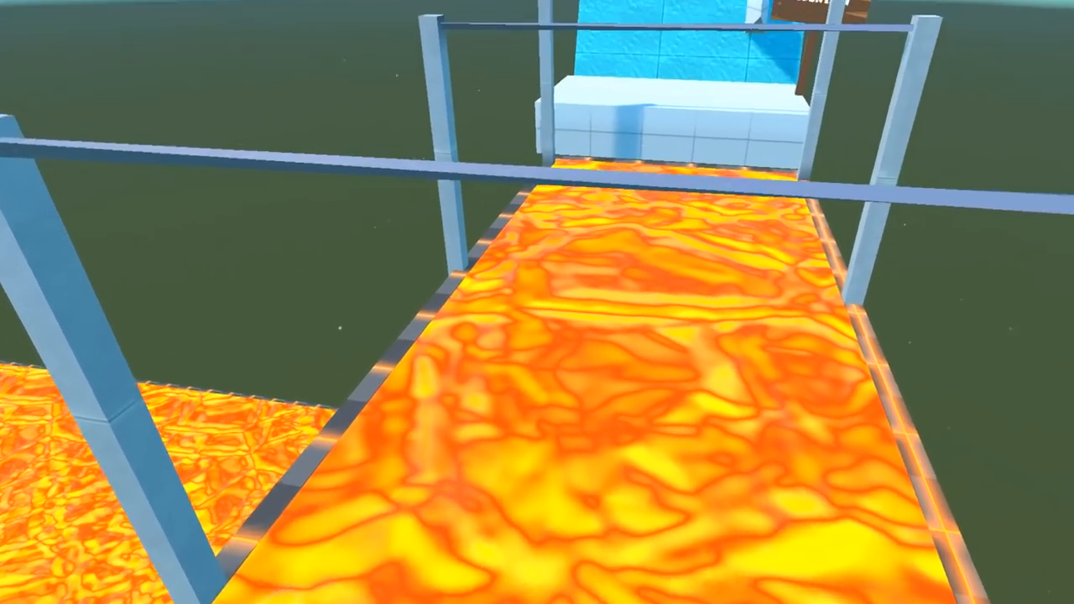
pyautogui.moveTo(537, 302)
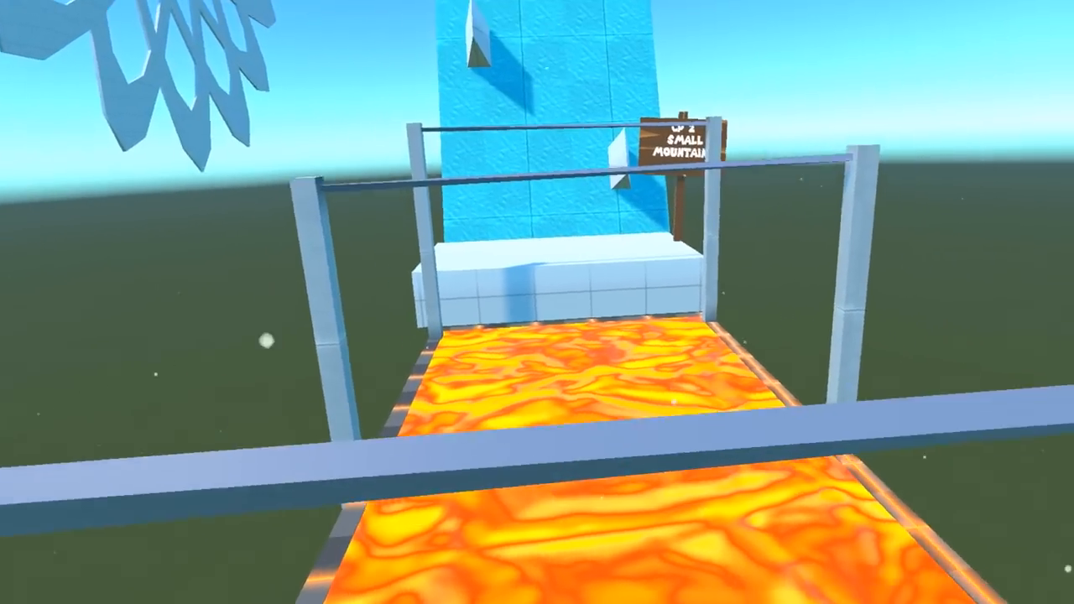
pyautogui.moveTo(537, 302)
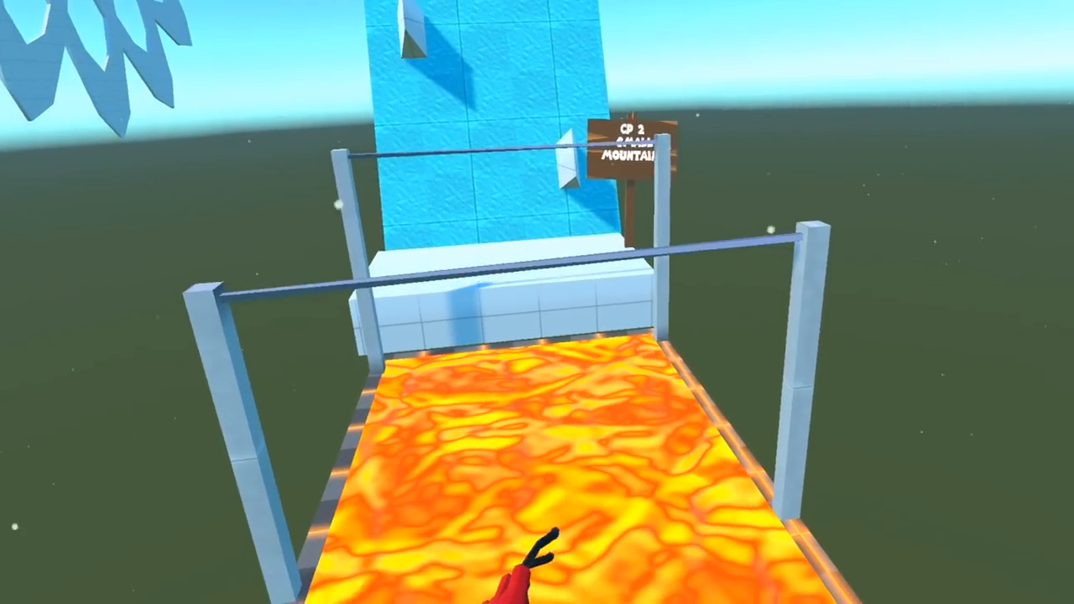
pyautogui.moveTo(538, 302)
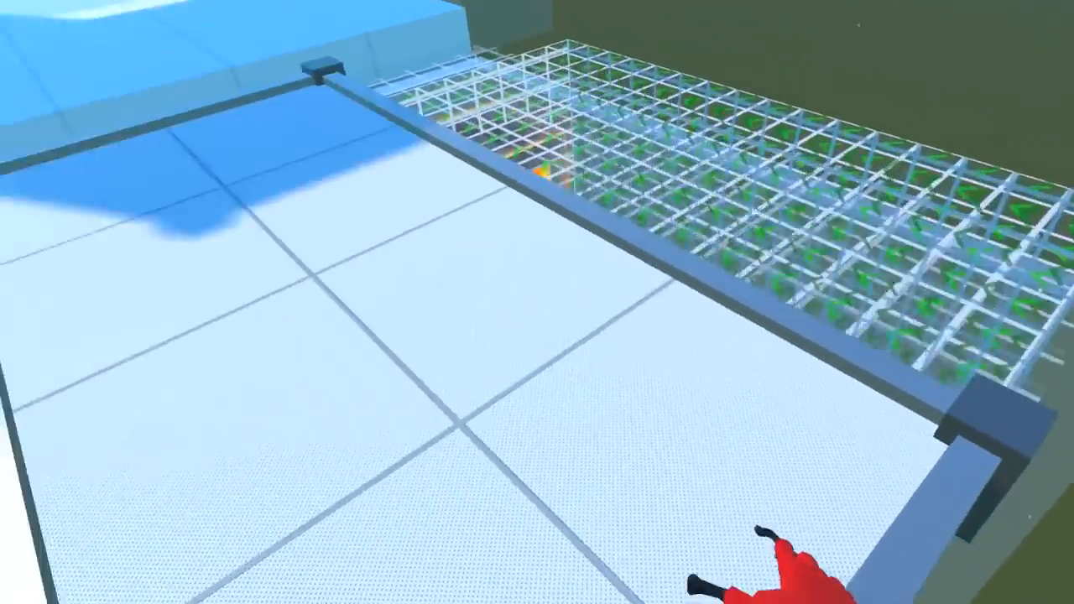
pyautogui.moveTo(537, 302)
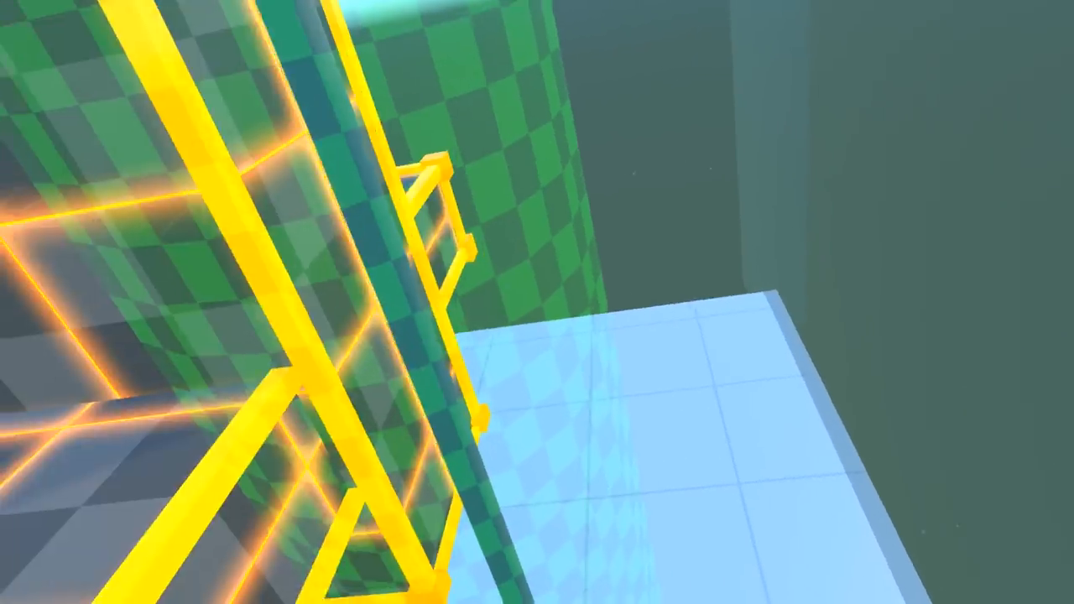
pyautogui.moveTo(537, 302)
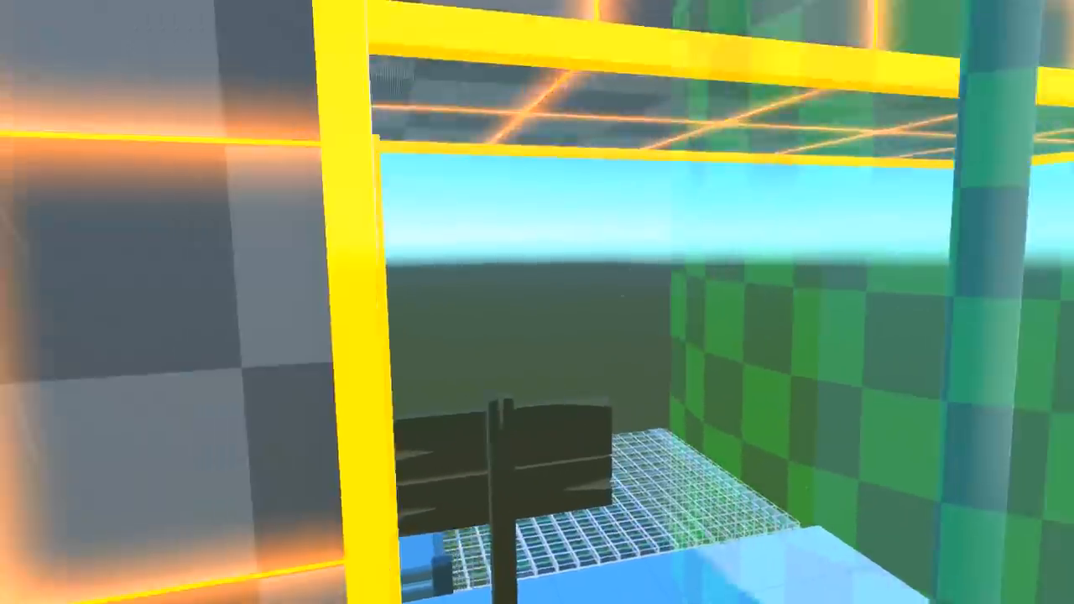
pyautogui.moveTo(537, 302)
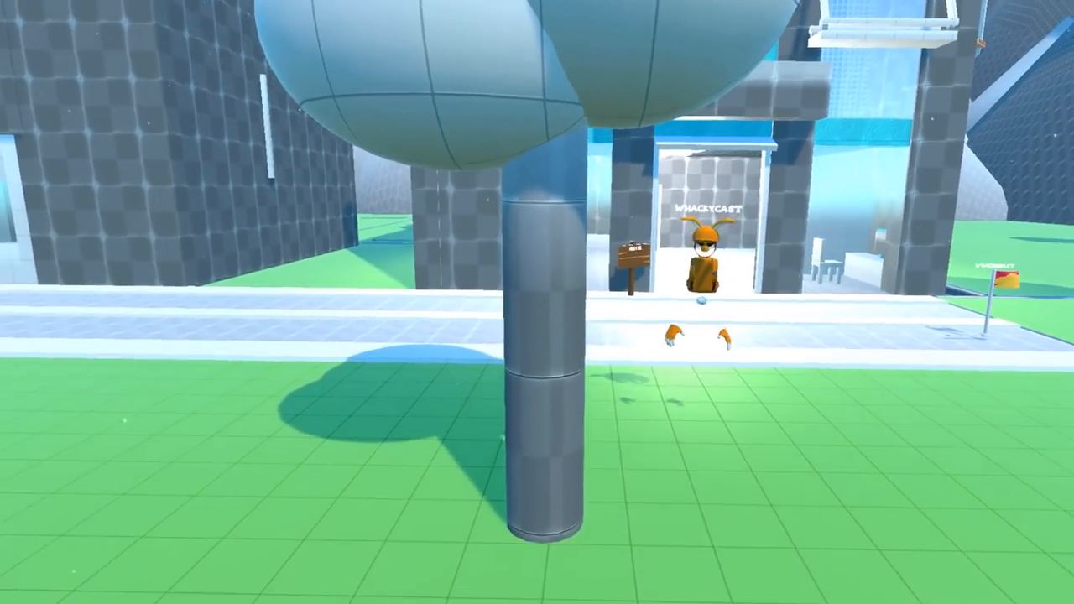
pyautogui.moveTo(538, 302)
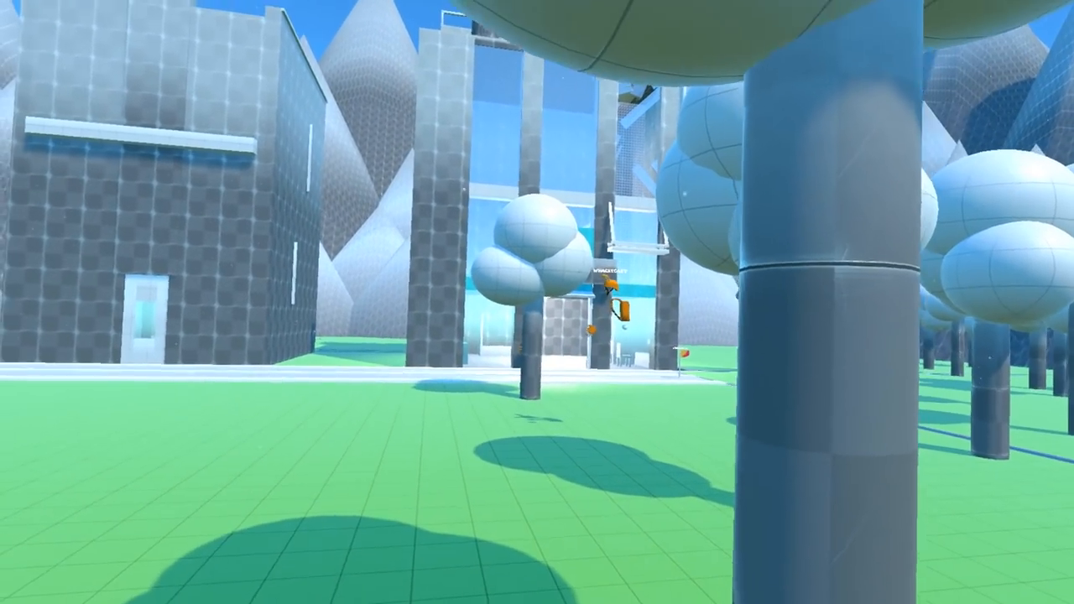
pyautogui.moveTo(537, 302)
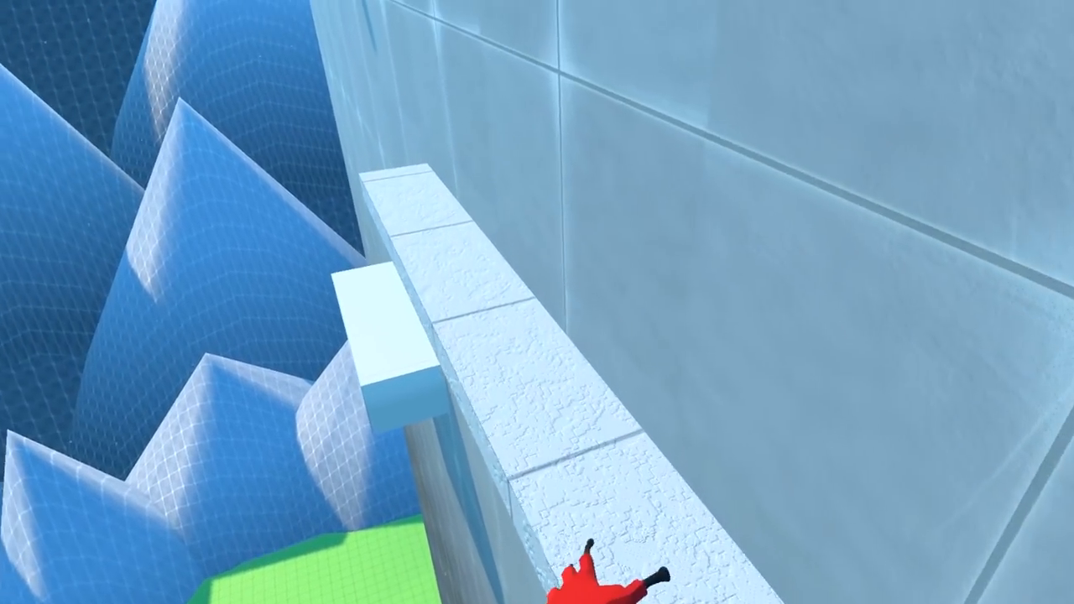
pyautogui.moveTo(537, 302)
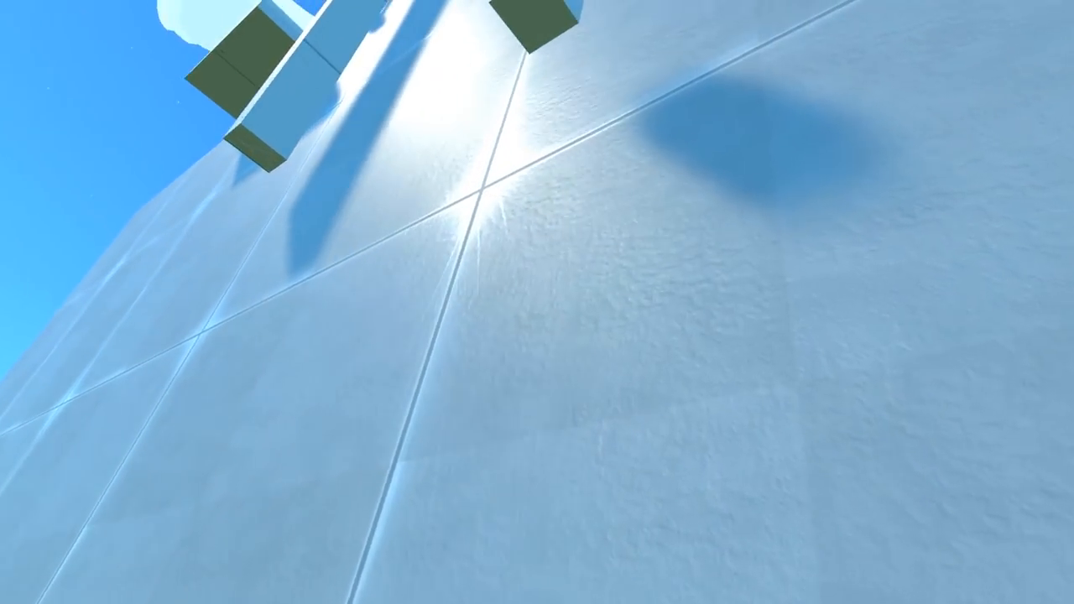